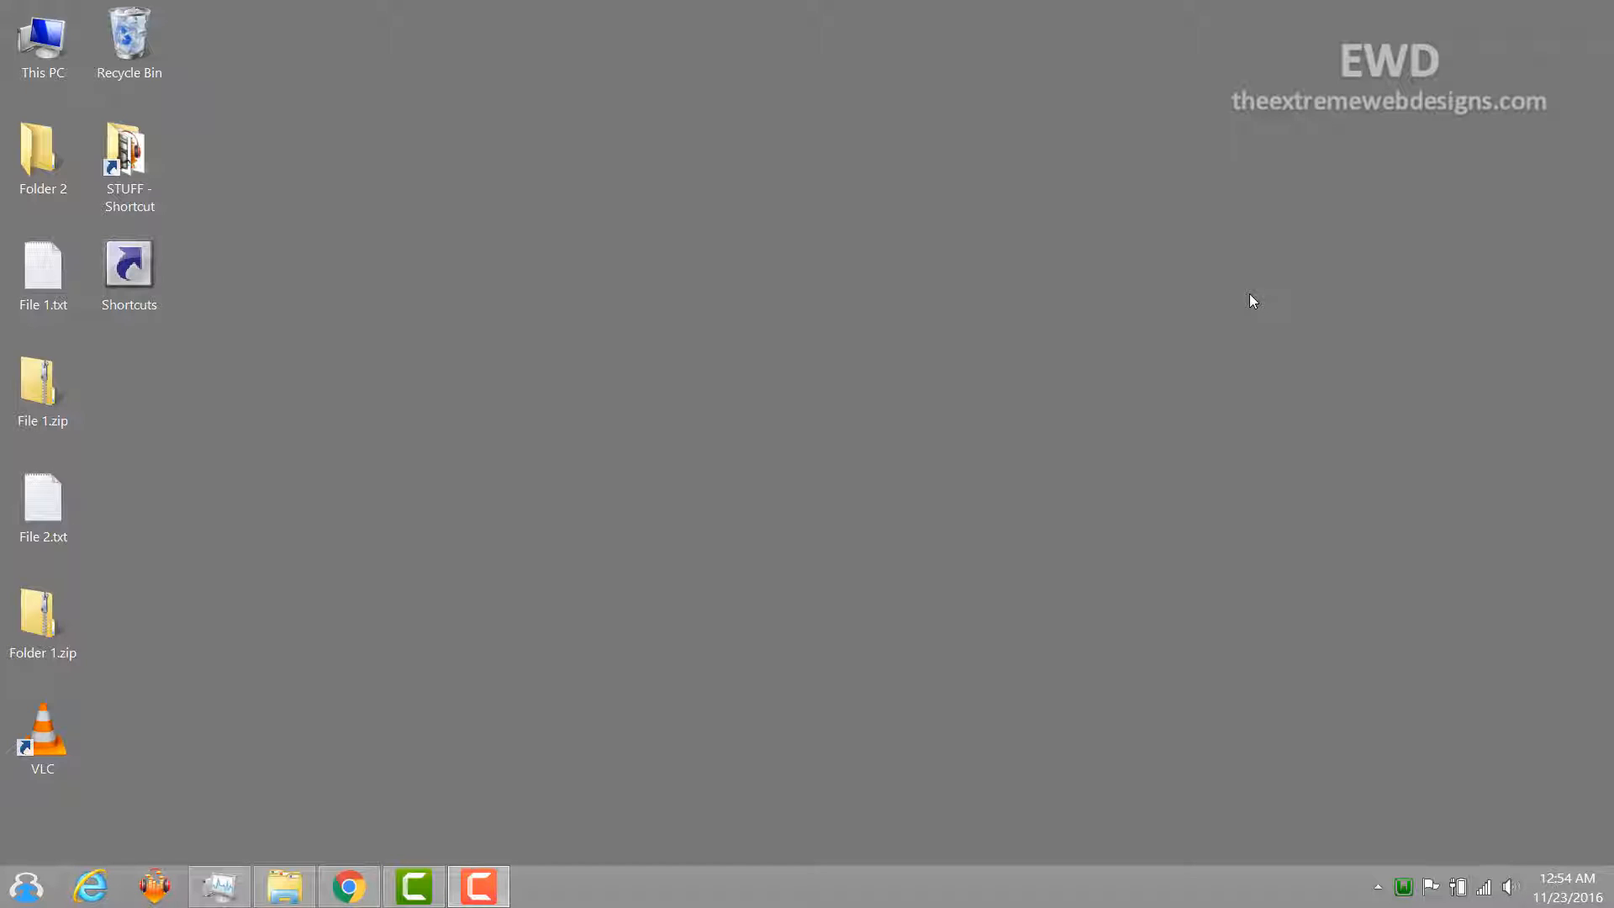
mouse_move(302, 351)
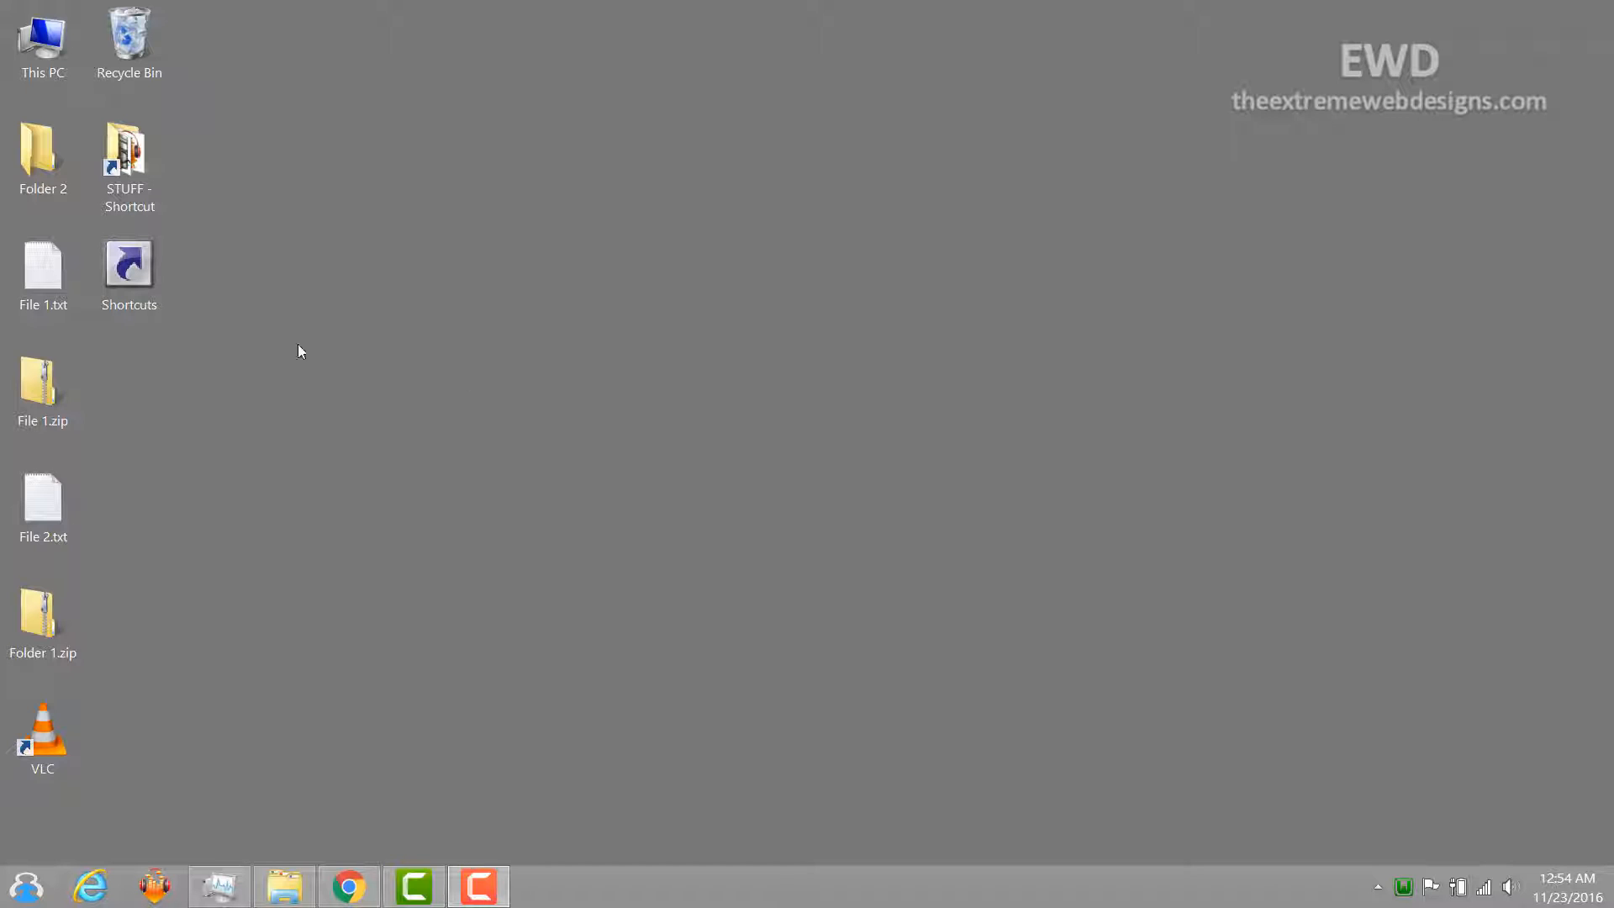
Step: Drag Recycle Bin toward the top middle and lower desktop; it snaps back into the left columns
click(129, 267)
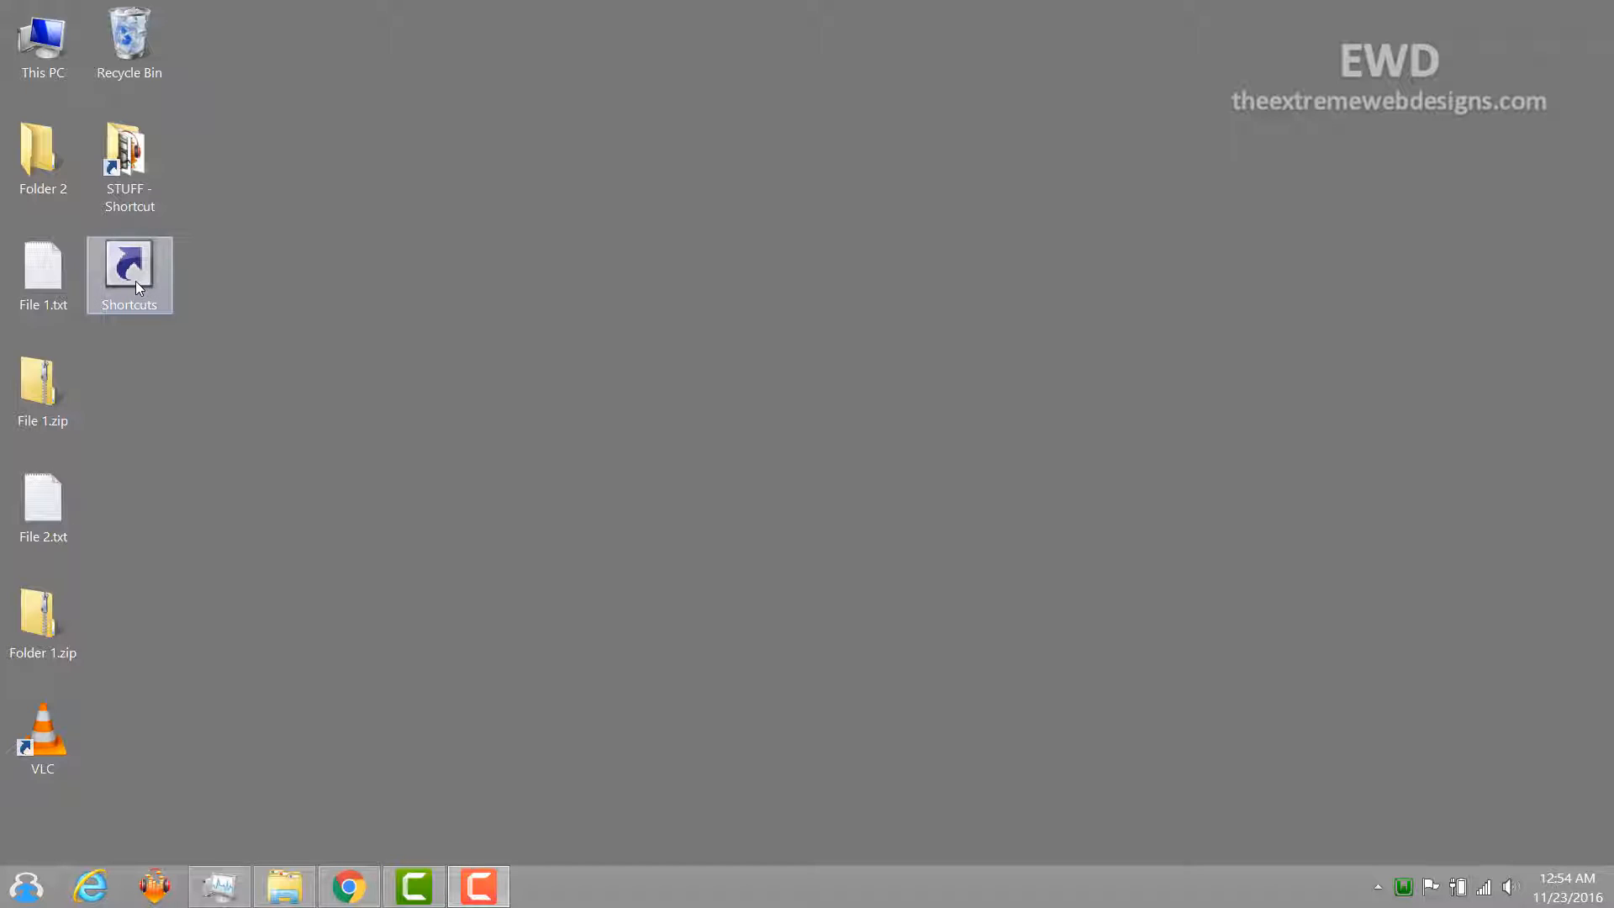
mouse_move(131, 277)
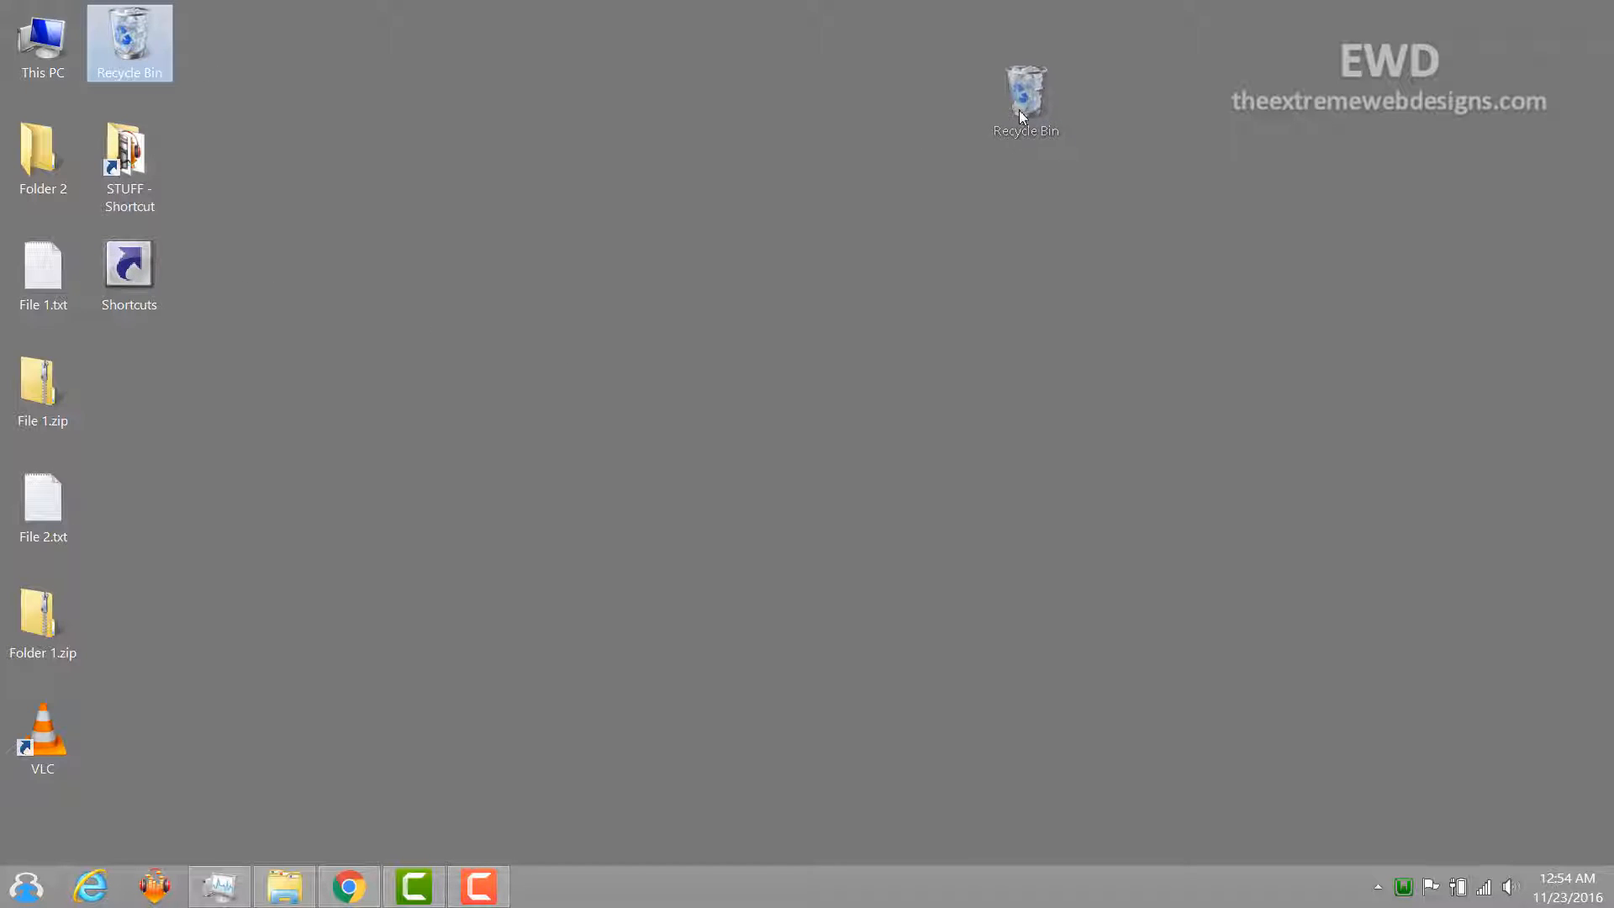
drag(1024, 98, 773, 41)
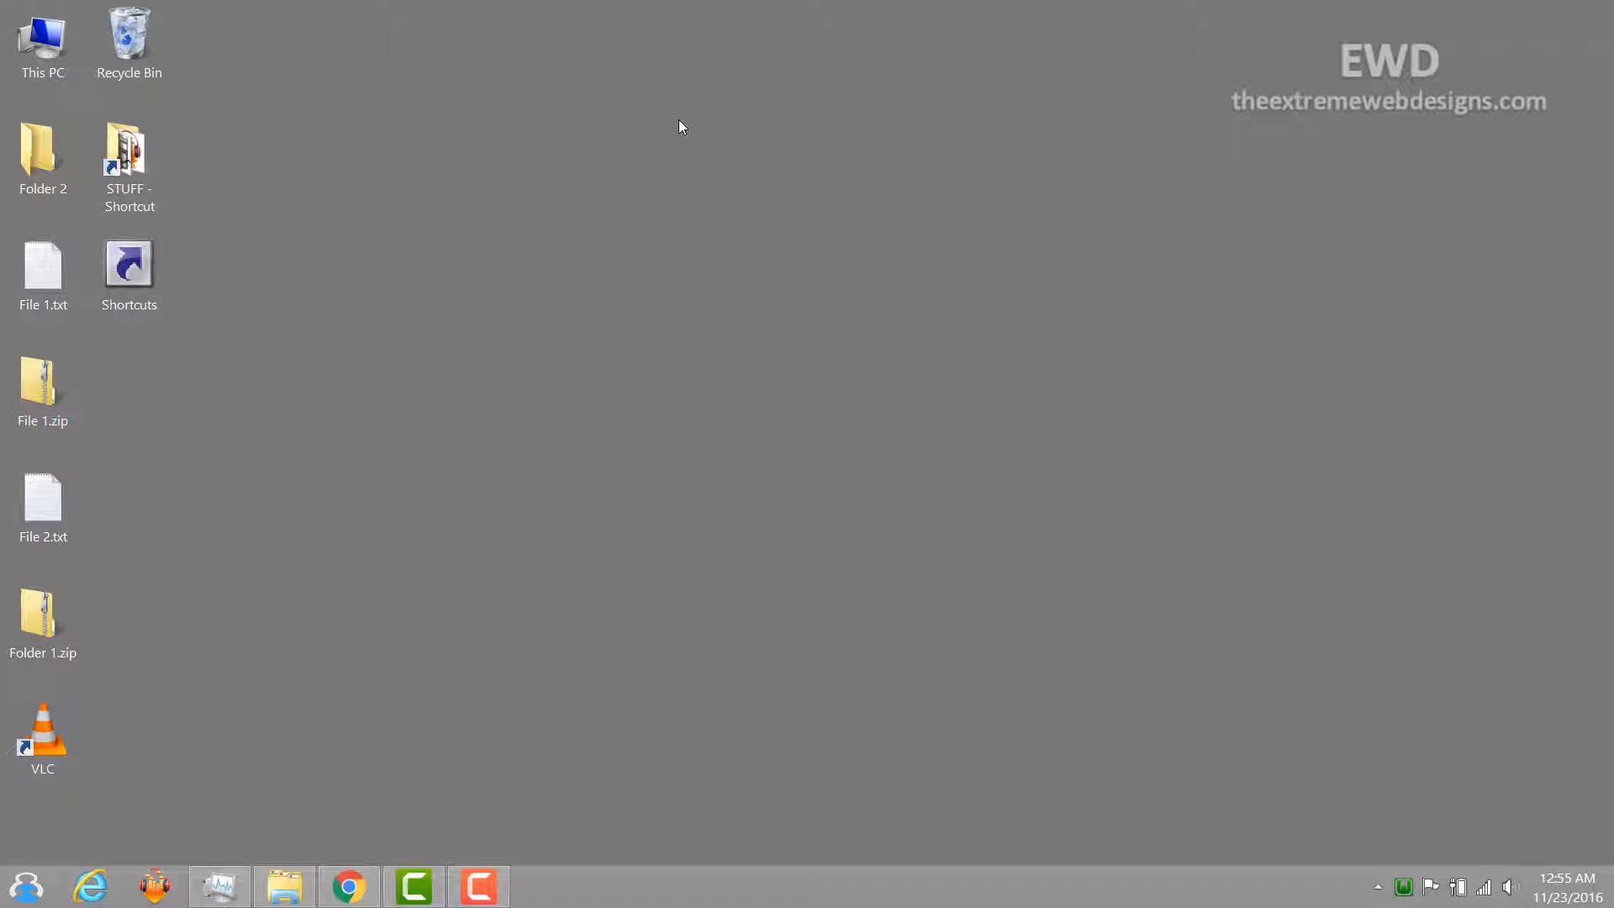
click(129, 34)
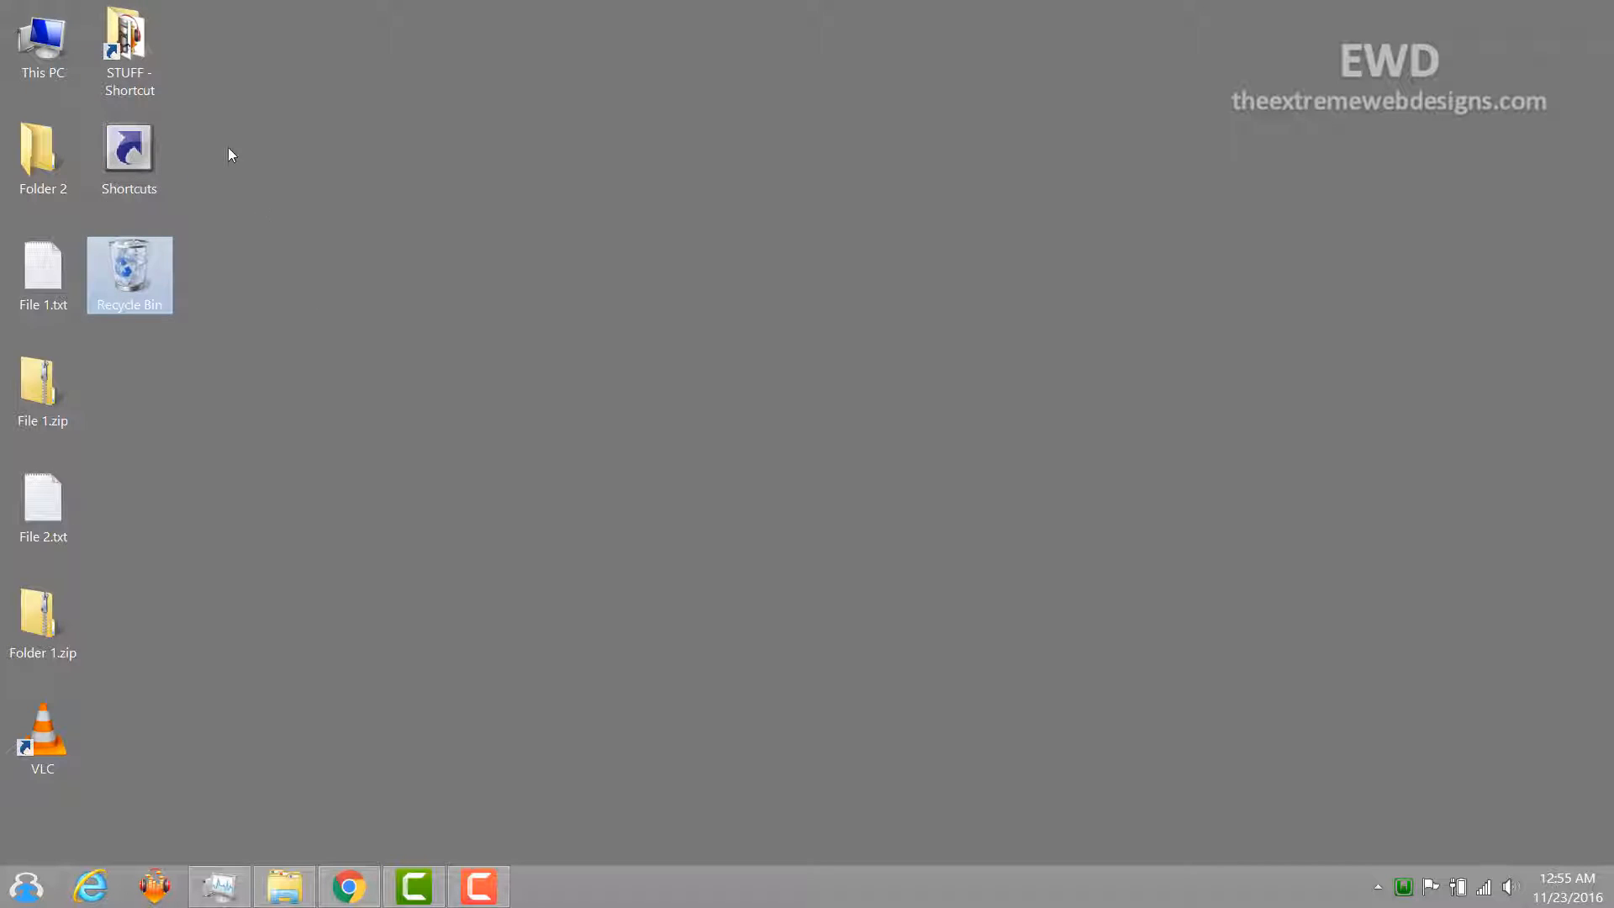
drag(130, 50, 244, 340)
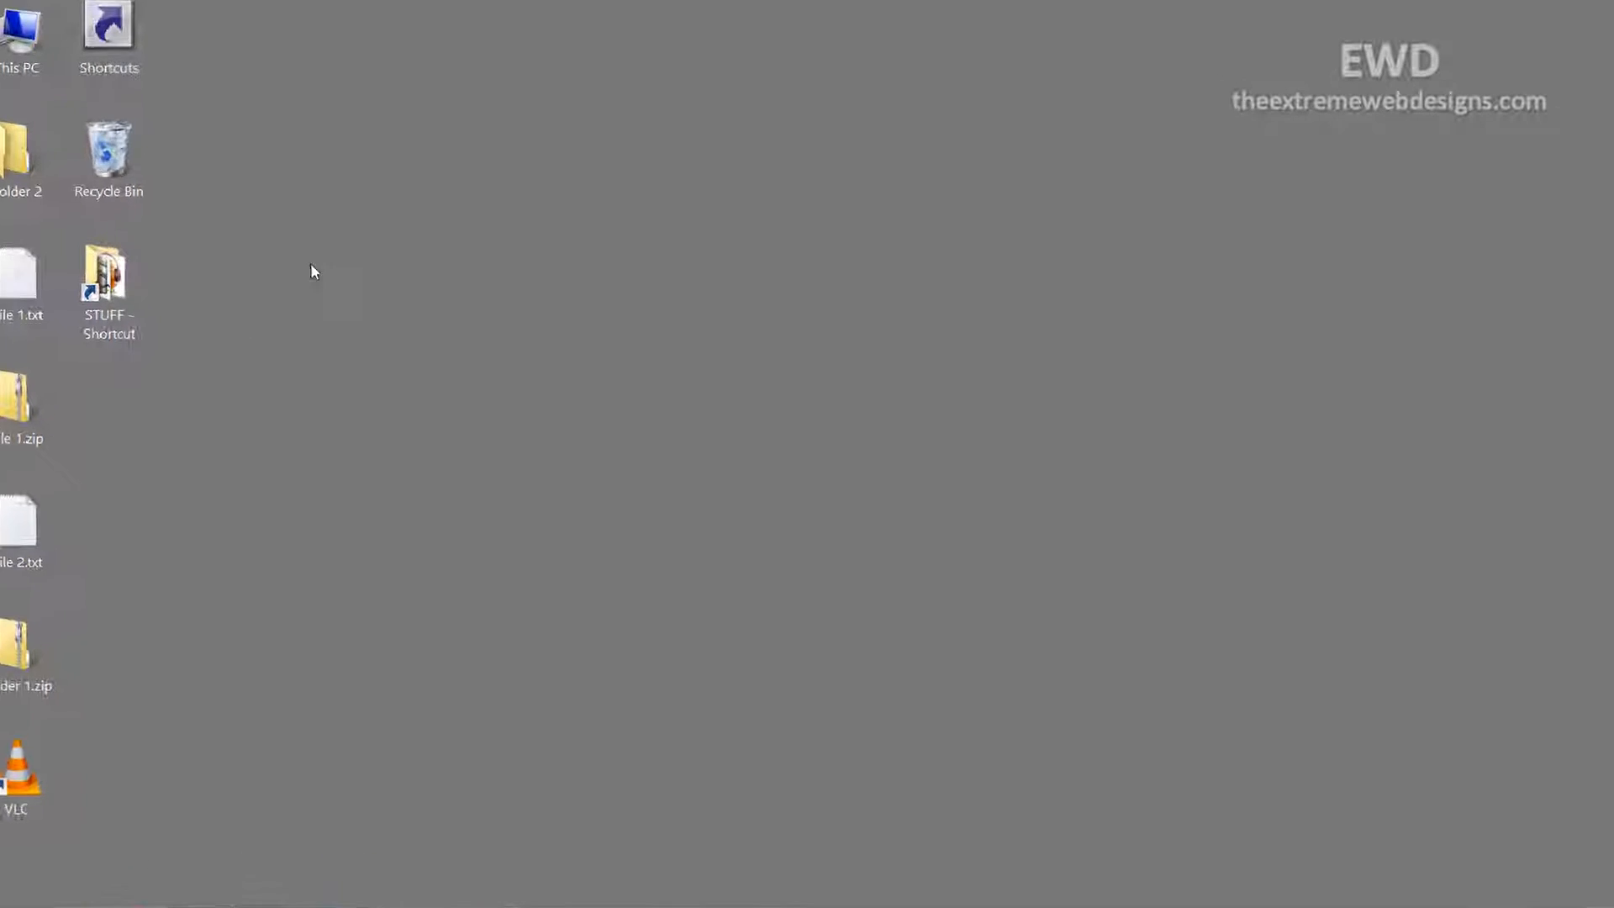
Step: Uncheck Auto arrange icons in the desktop View menu
right_click(314, 271)
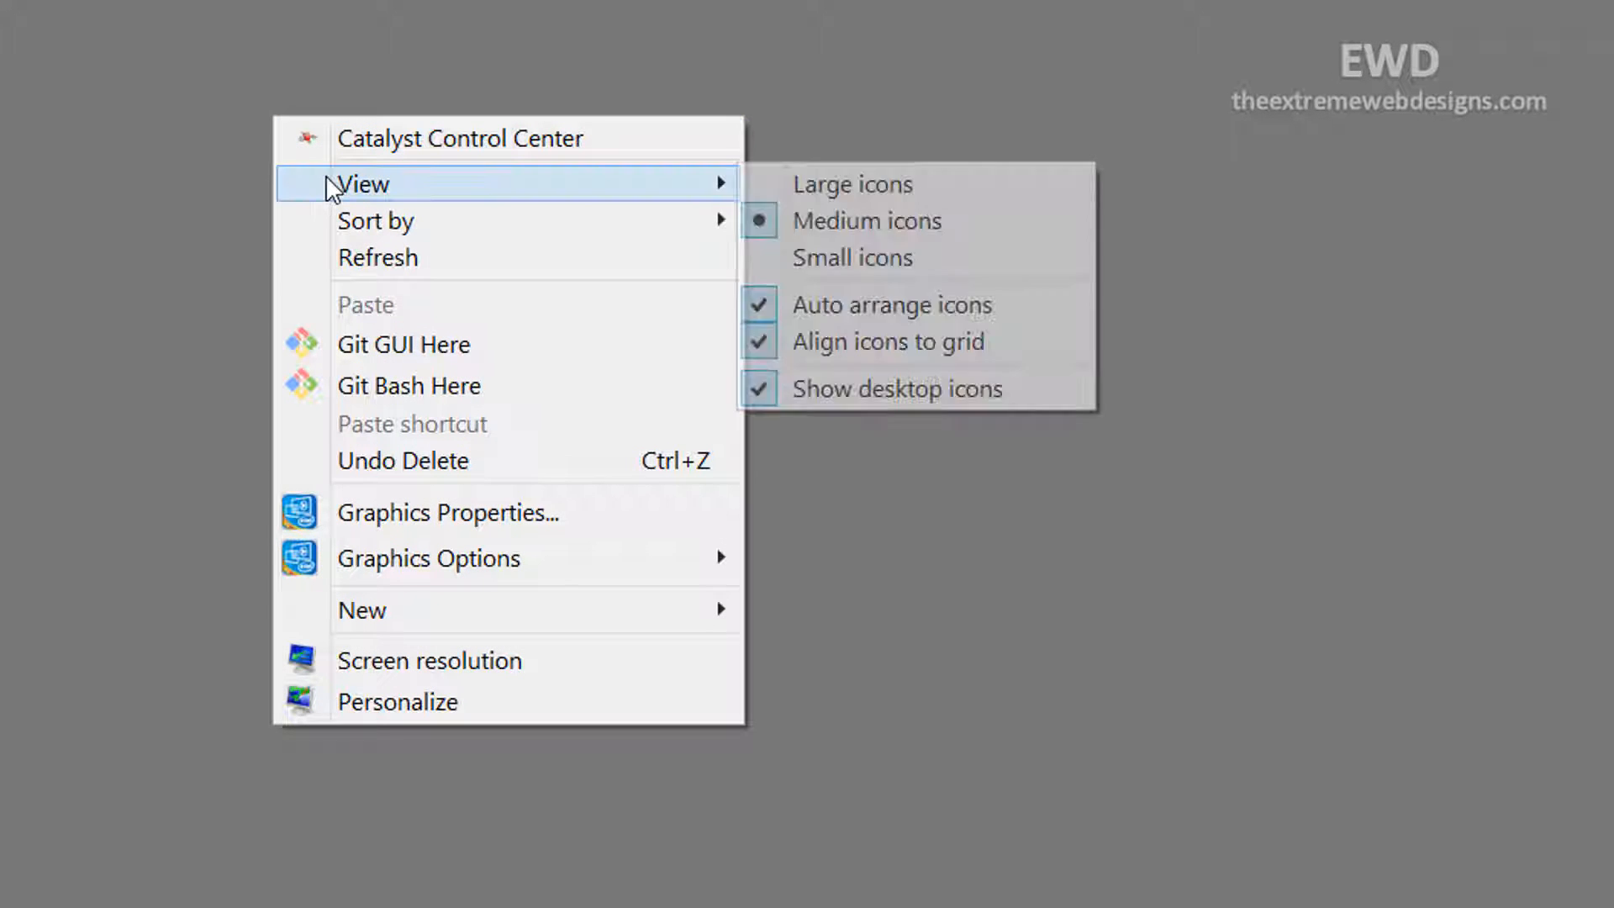
mouse_move(861, 329)
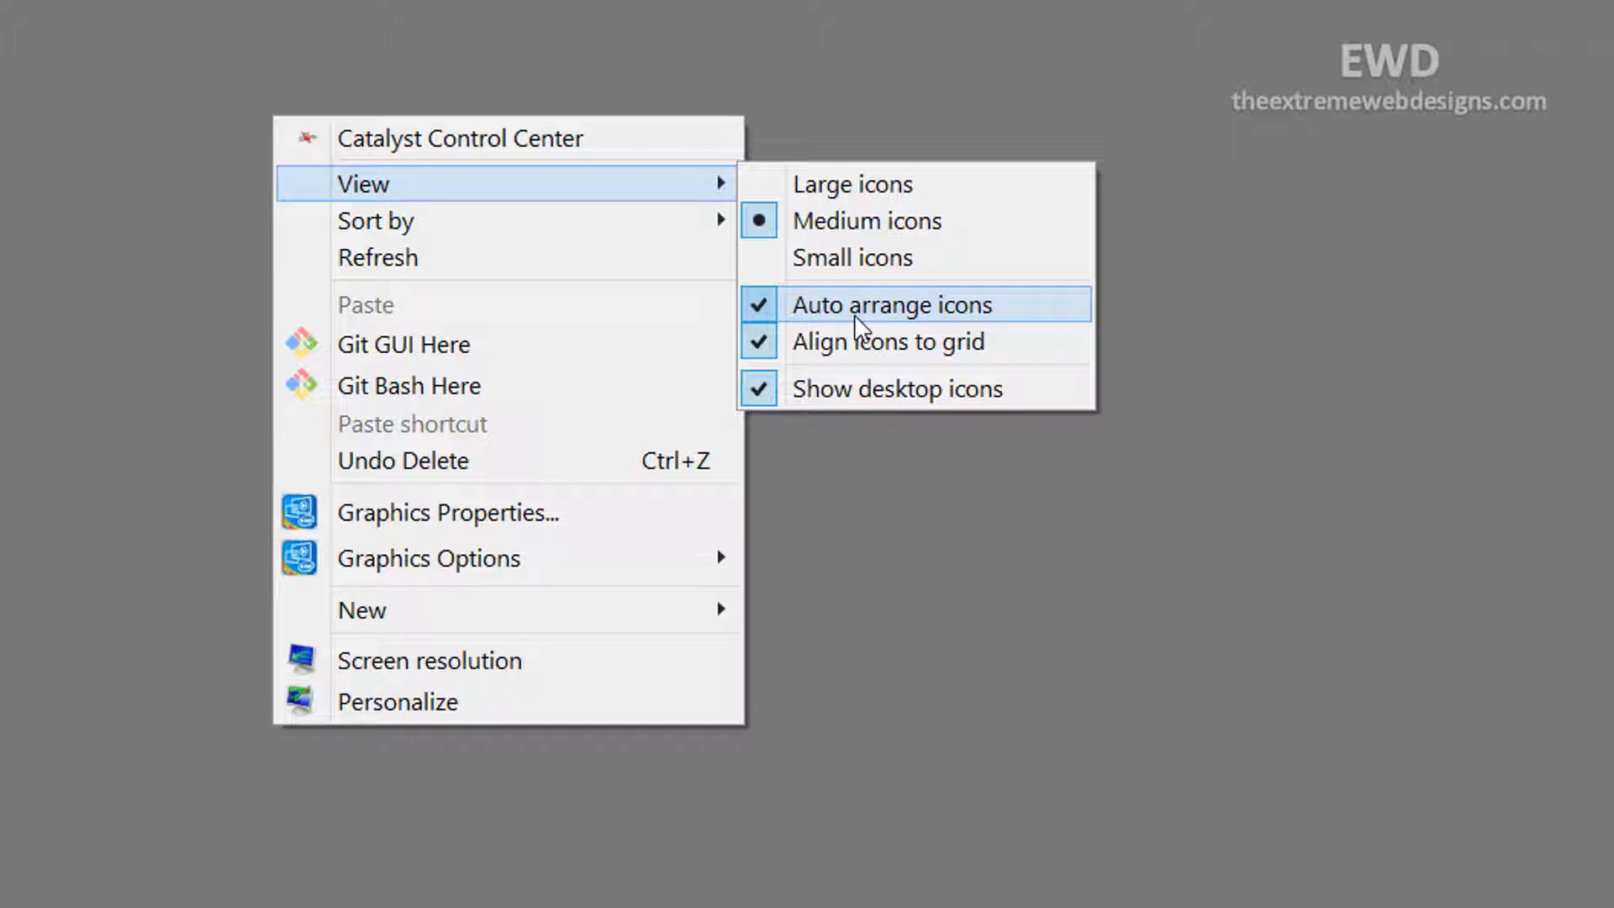
click(891, 305)
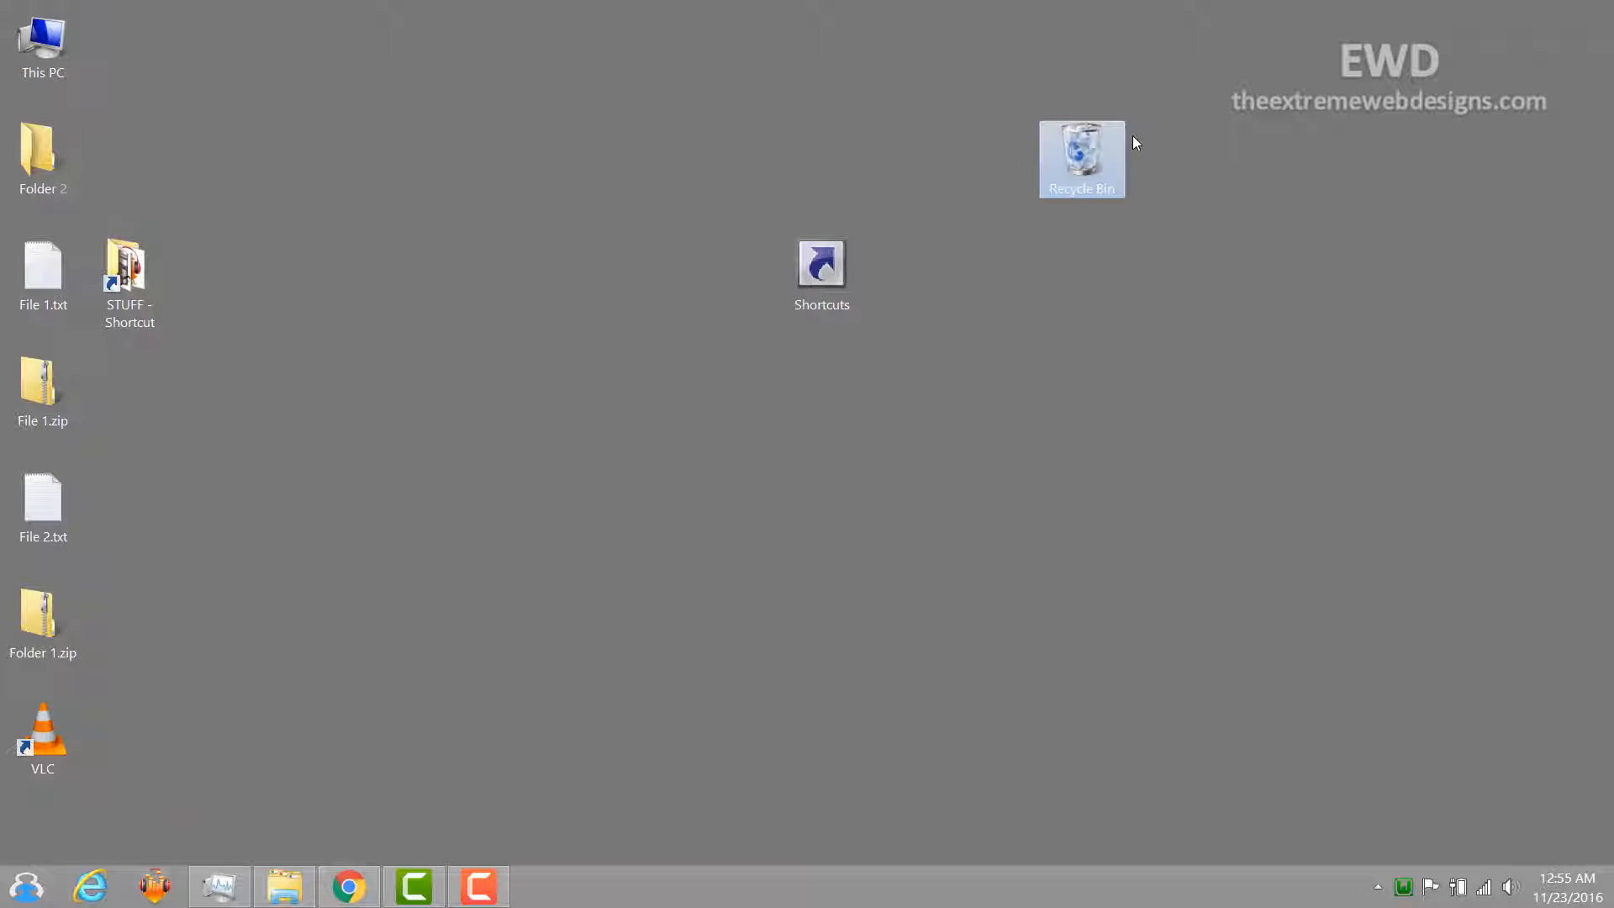
Step: Drop the Recycle Bin in mid-screen below Shortcuts, where it stays
drag(1081, 159, 994, 391)
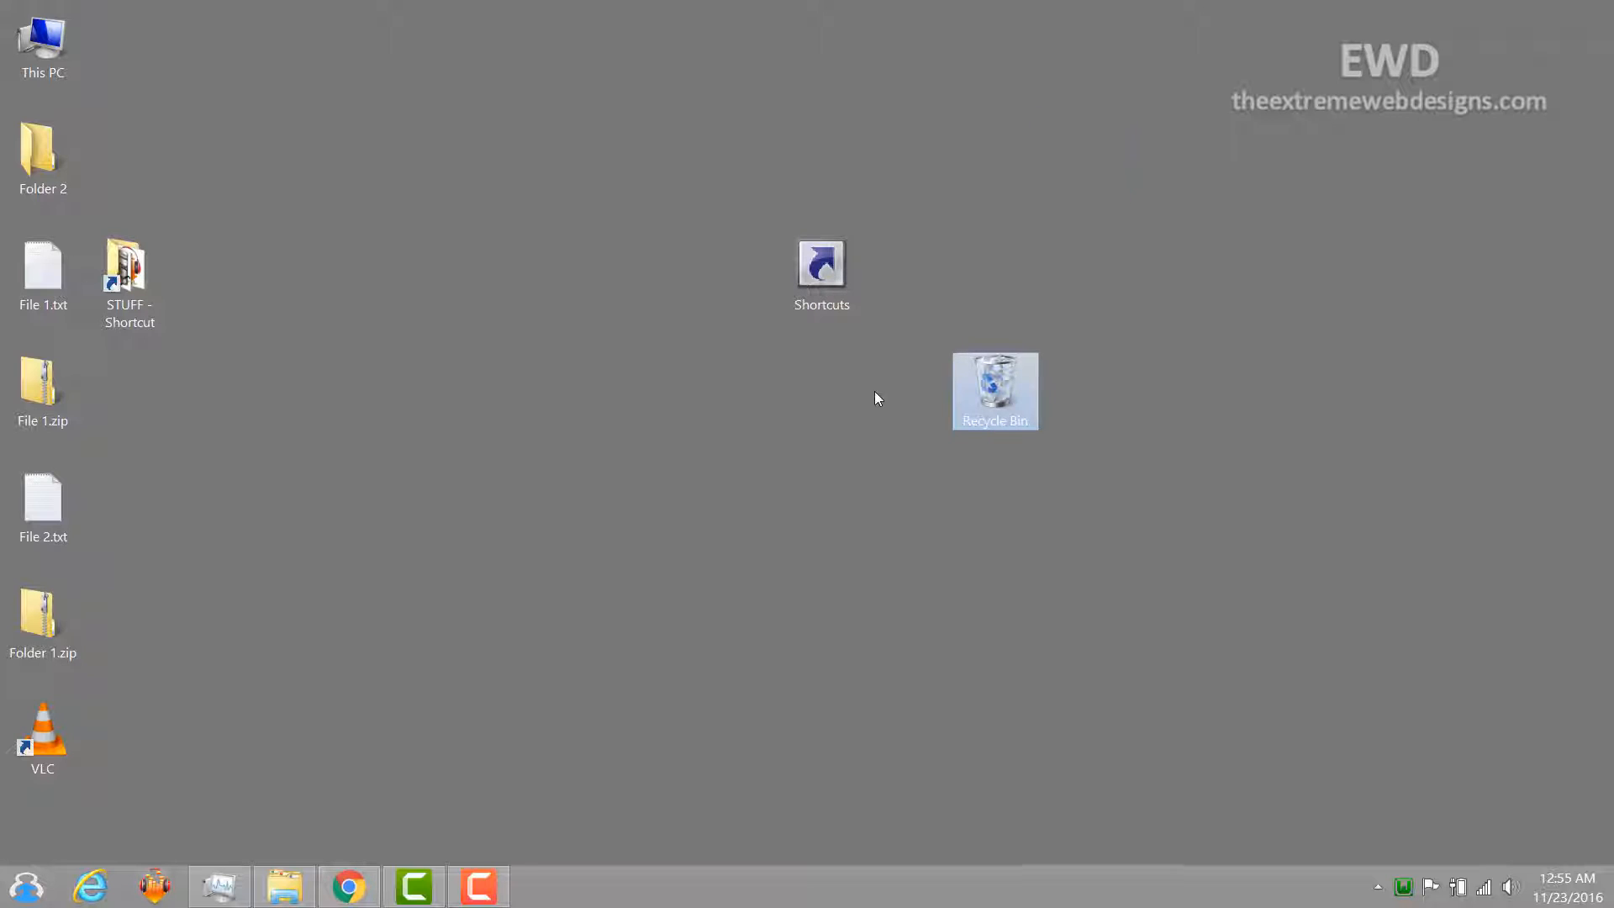